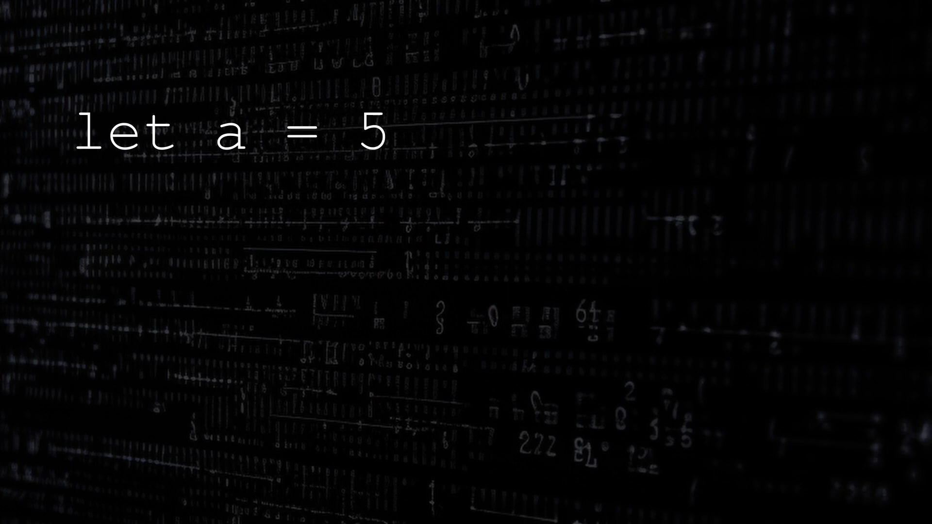
type("let b = 7")
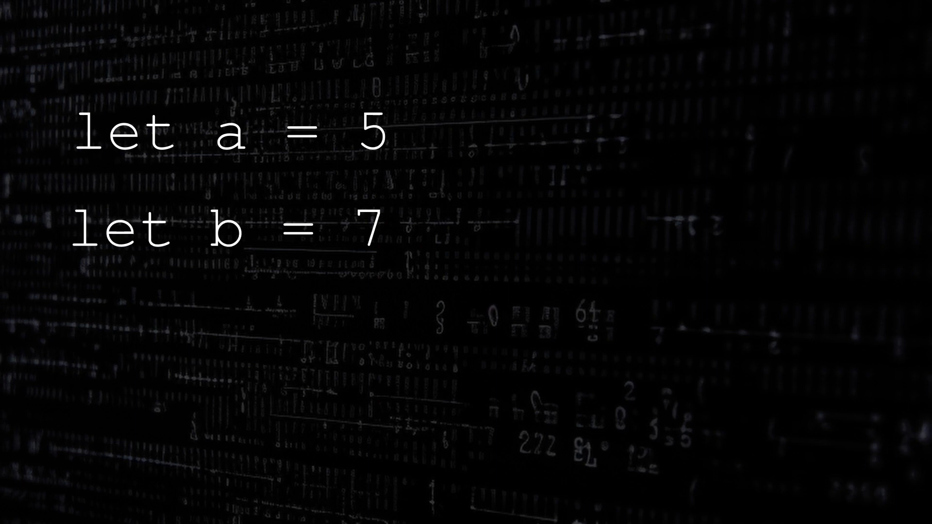
type("a = b =")
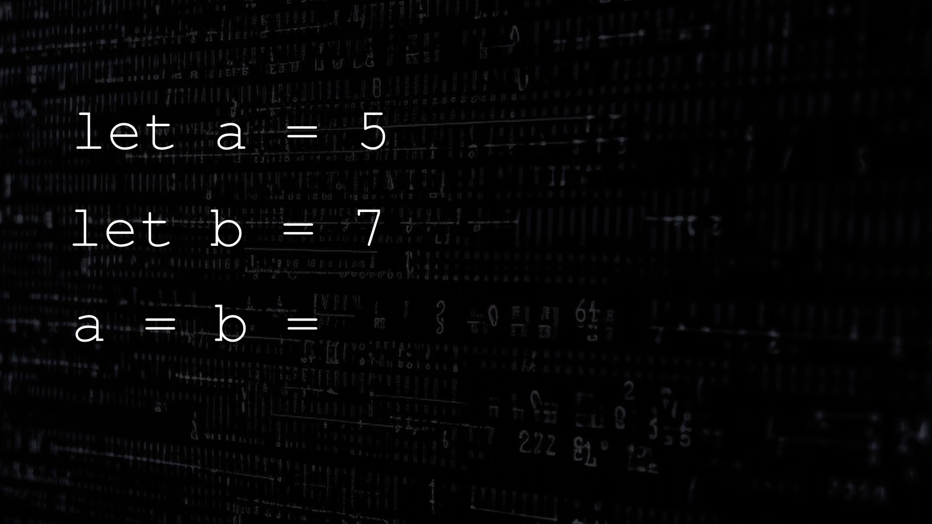